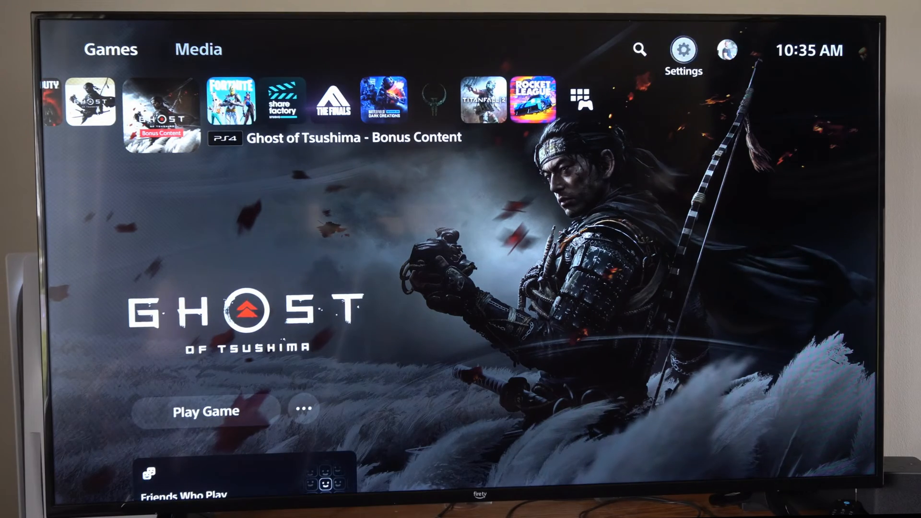
Step: Go to Network settings and open Set Up Internet Connection to list registered networks
click(683, 50)
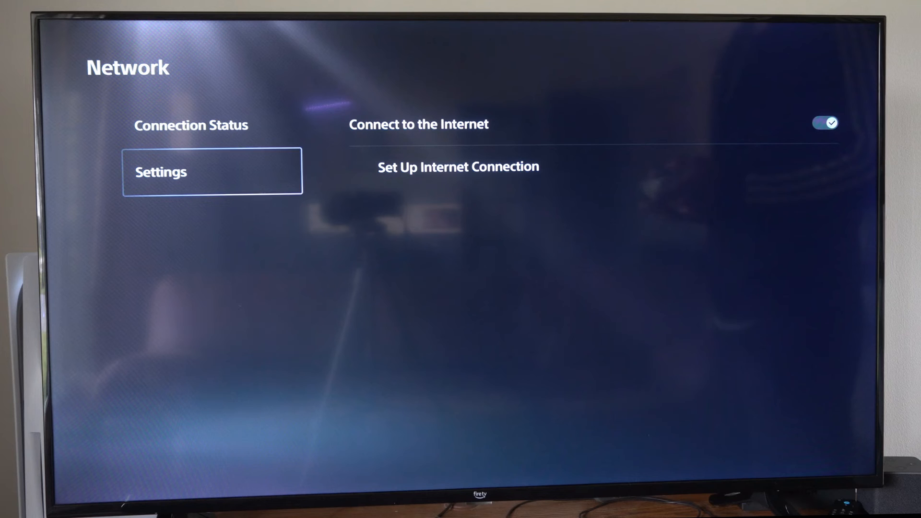
click(458, 167)
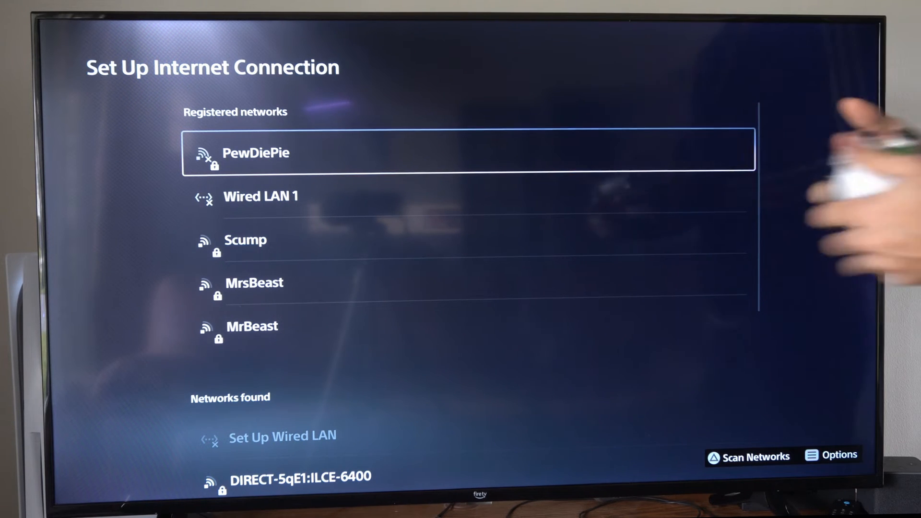
Step: Forget the PewDiePie network via its Options menu and confirm with OK
click(842, 455)
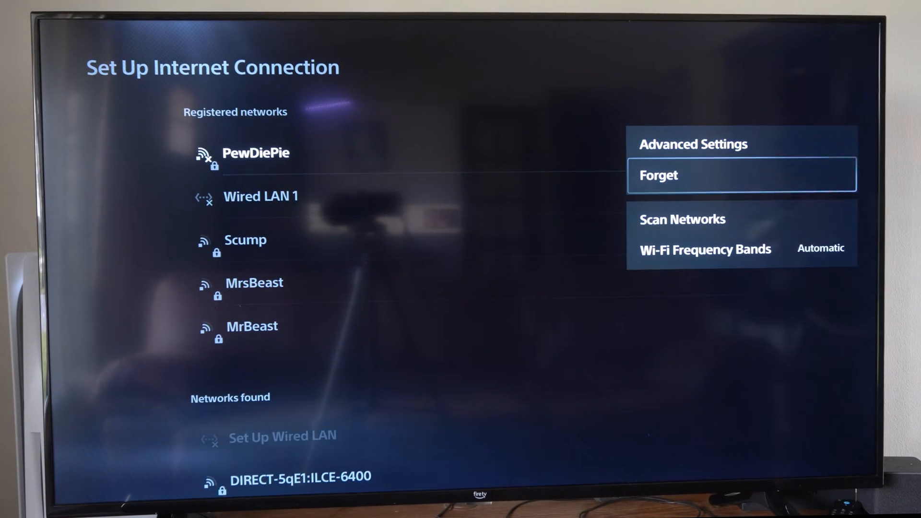
click(658, 175)
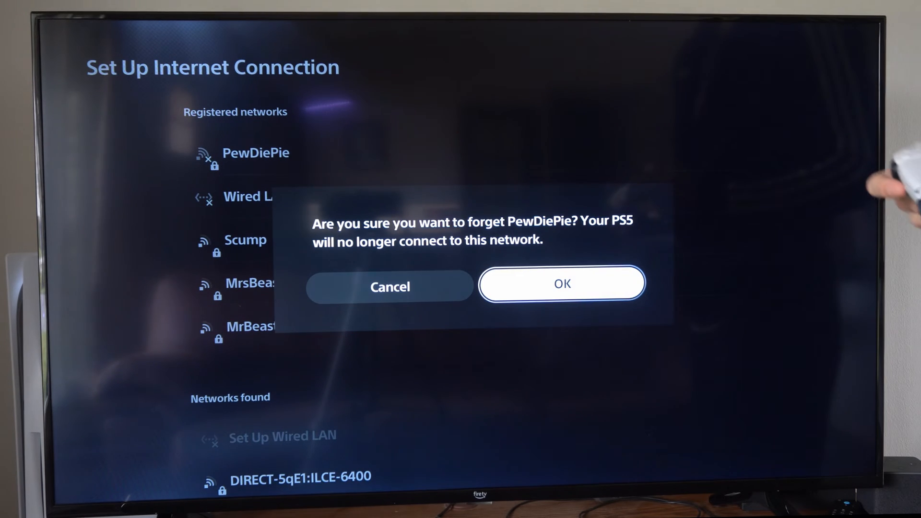
click(561, 283)
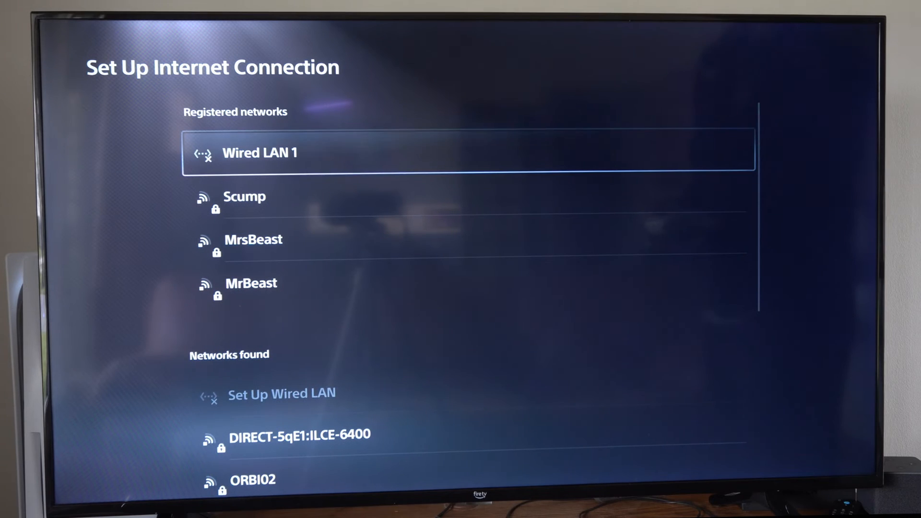
Step: Scroll down through the remaining registered networks in the connection list
key(down)
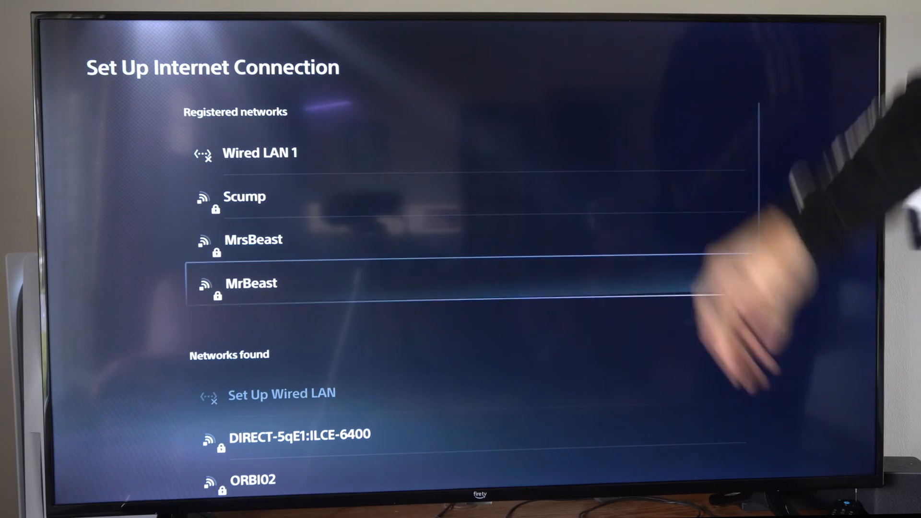
scroll(down, 3)
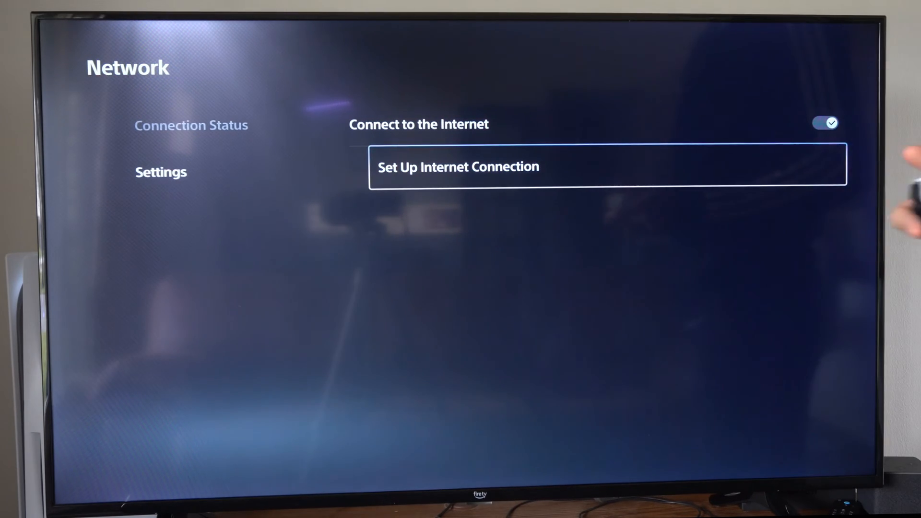
Step: Navigate from Settings into System > System Software > Reset Options
key(Back)
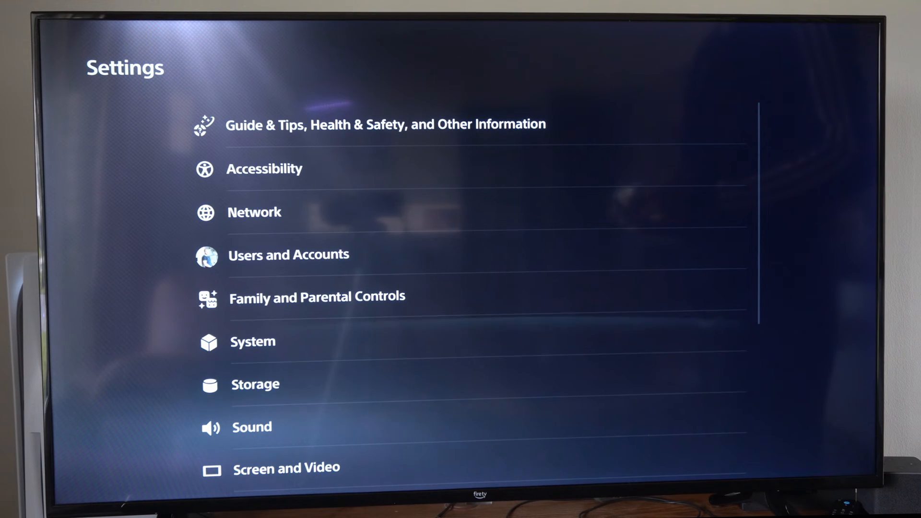
click(252, 341)
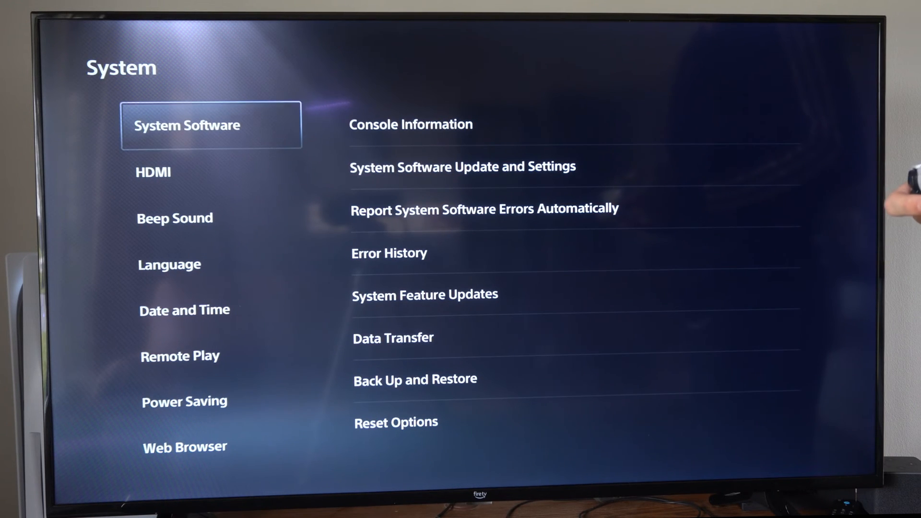
key(Right)
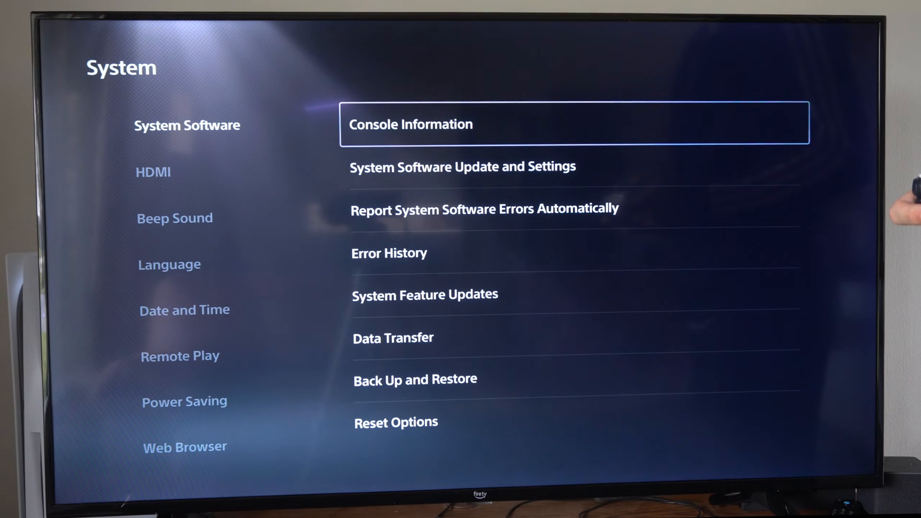
key(down)
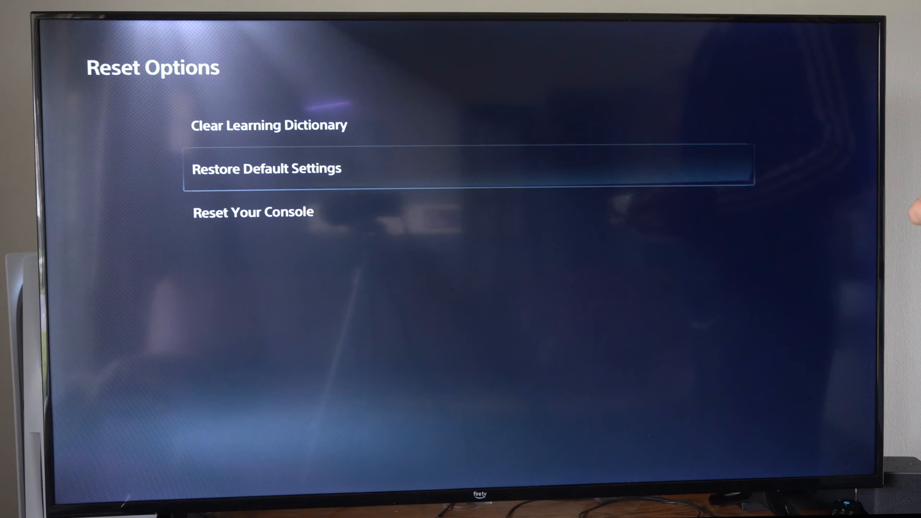
Step: Choose Restore Default Settings and scroll its list of affected settings without restoring
click(265, 168)
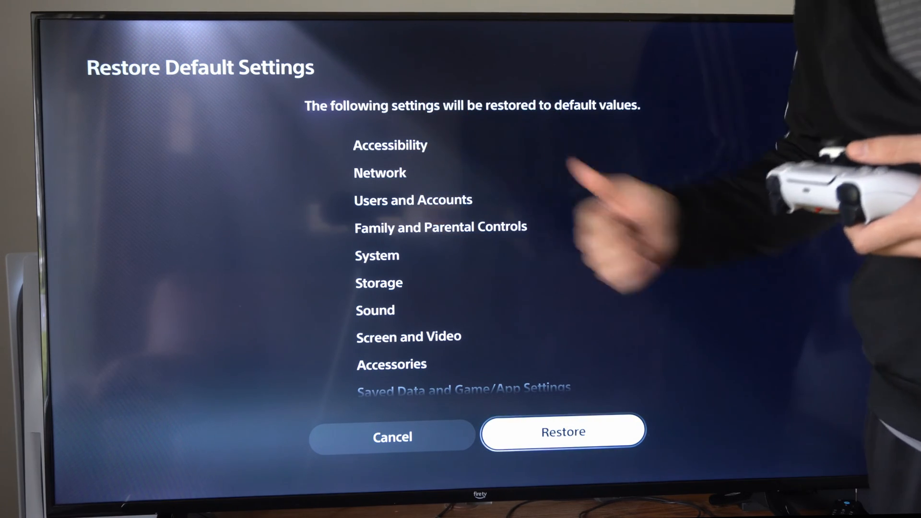
scroll(down, 3)
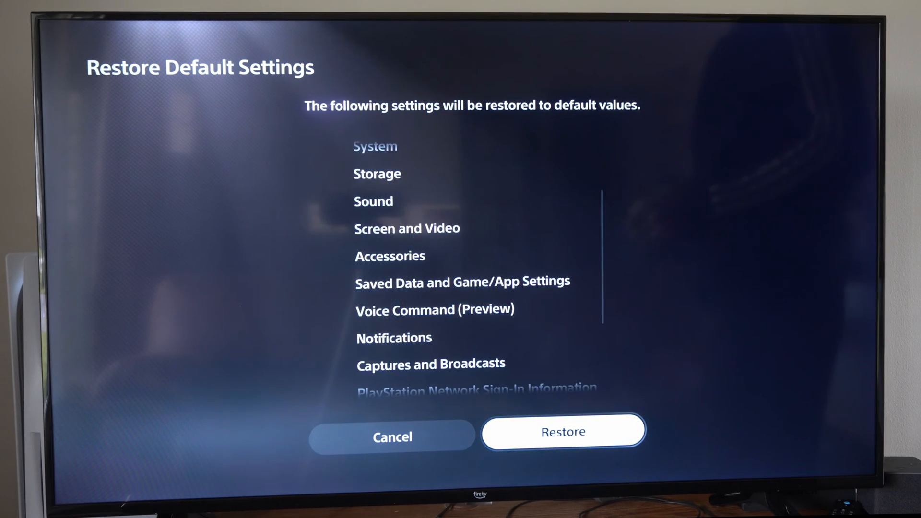